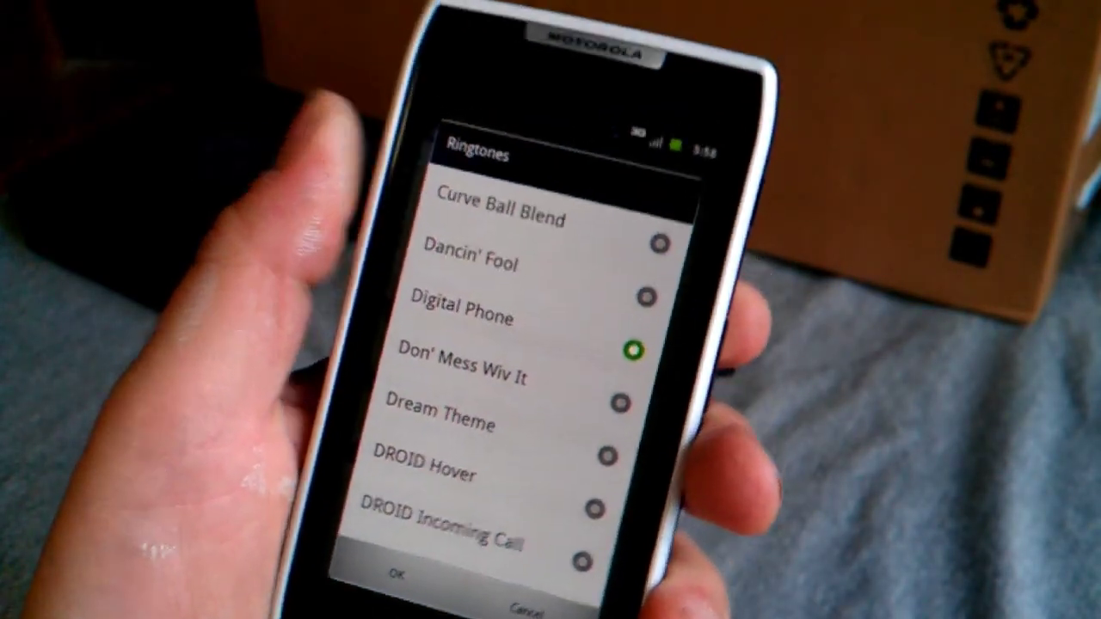
{"action": "scroll", "scroll_direction": "down", "scroll_amount": 3}
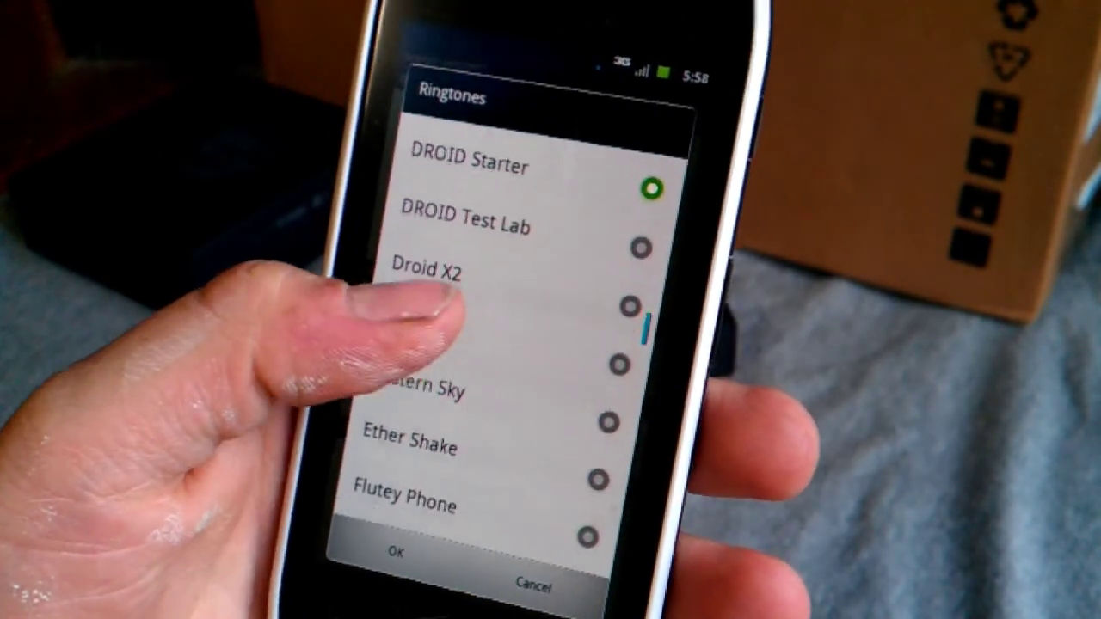
{"action": "scroll", "scroll_direction": "down", "scroll_amount": 3}
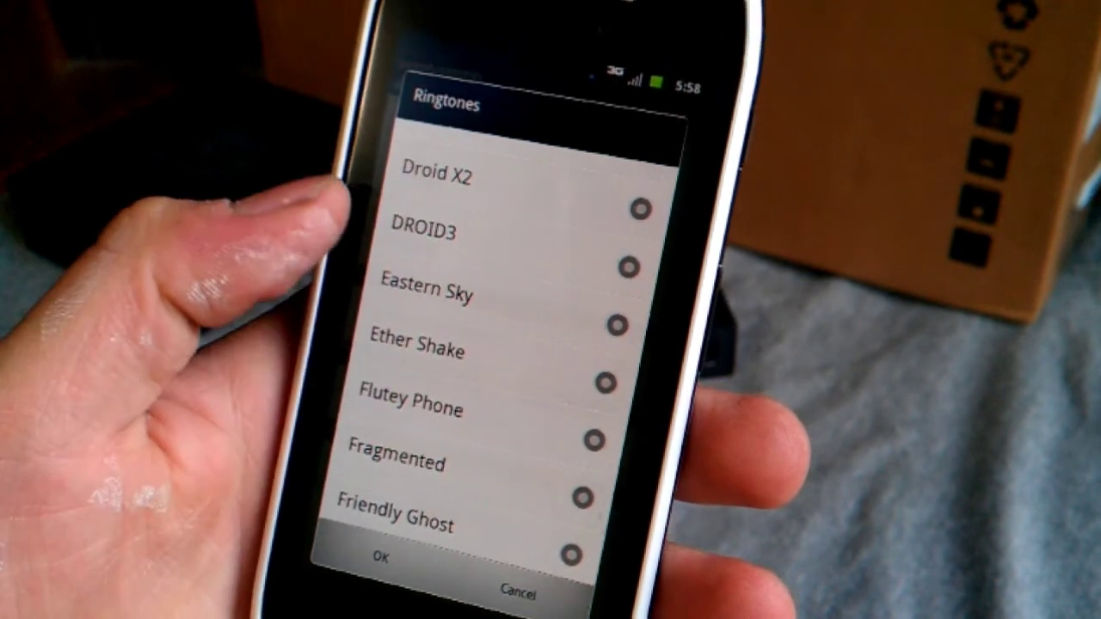